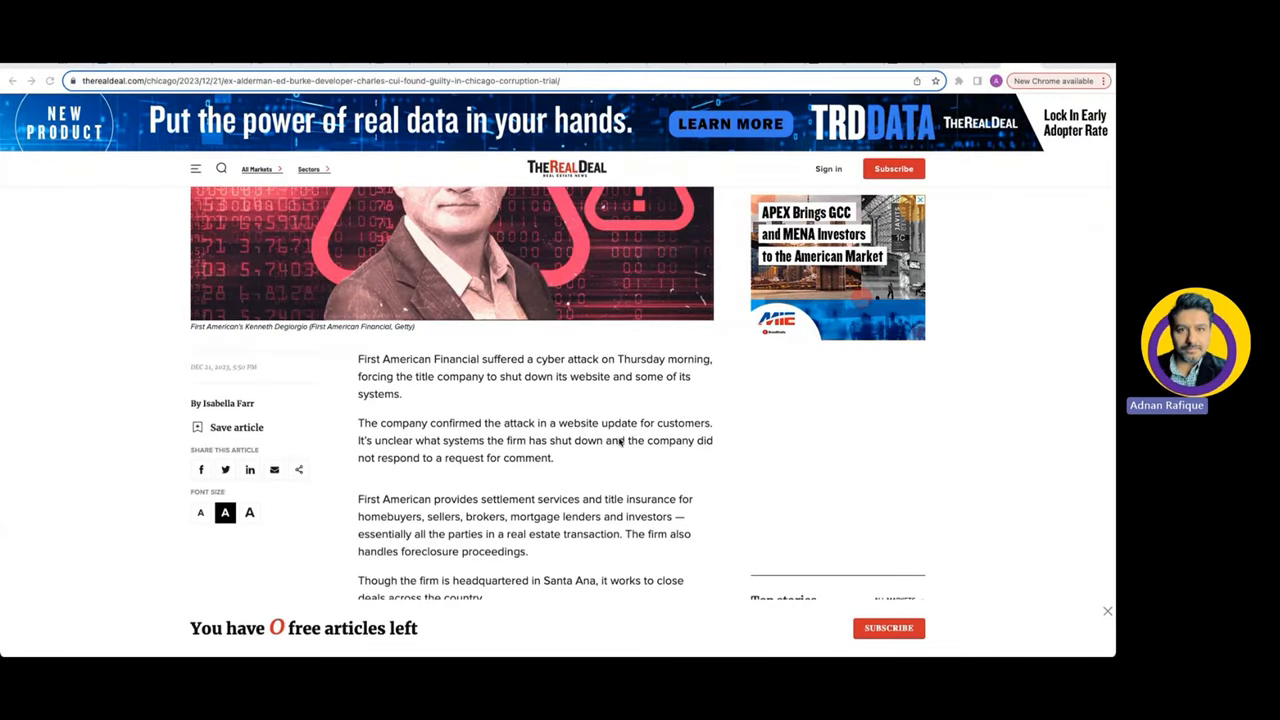
- Scroll back up to the headline 'First American suffers cyber attack, potentially delaying deals' and its subheading
{"action": "scroll", "scroll_direction": "up", "scroll_amount": 3}
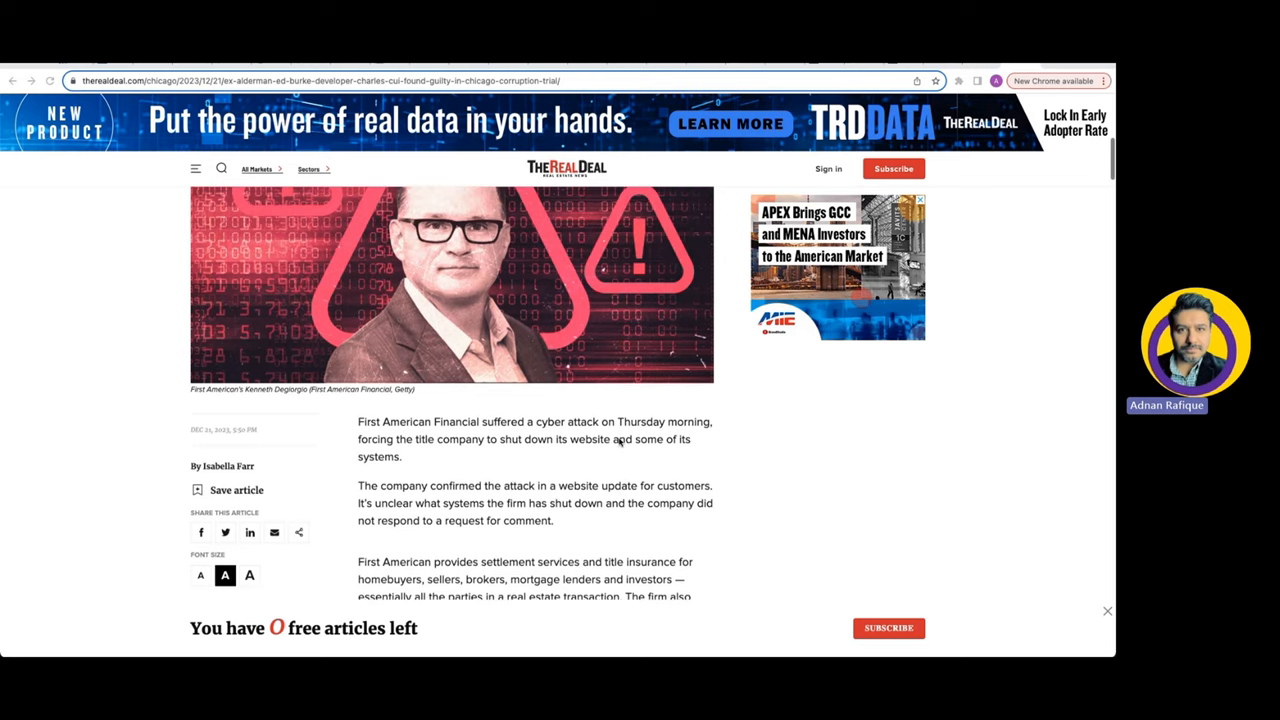
{"action": "scroll", "scroll_direction": "up", "scroll_amount": 3}
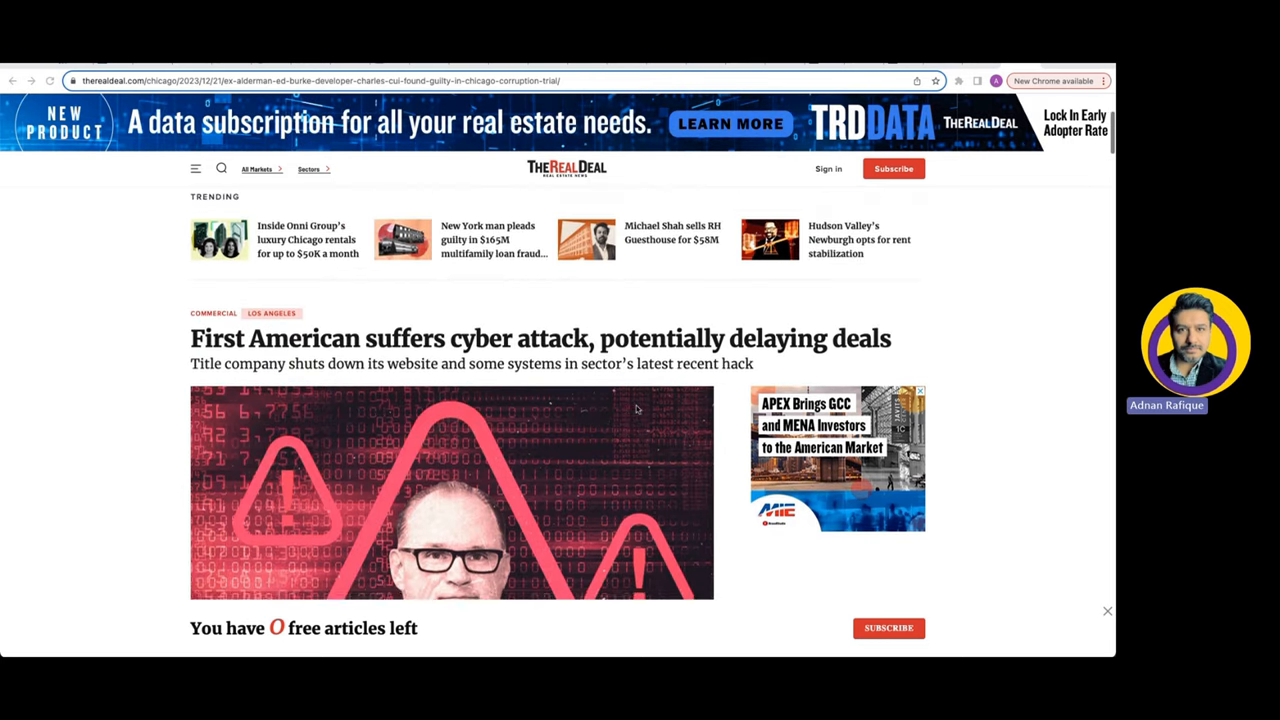
{"action": "scroll", "scroll_direction": "down", "scroll_amount": 3}
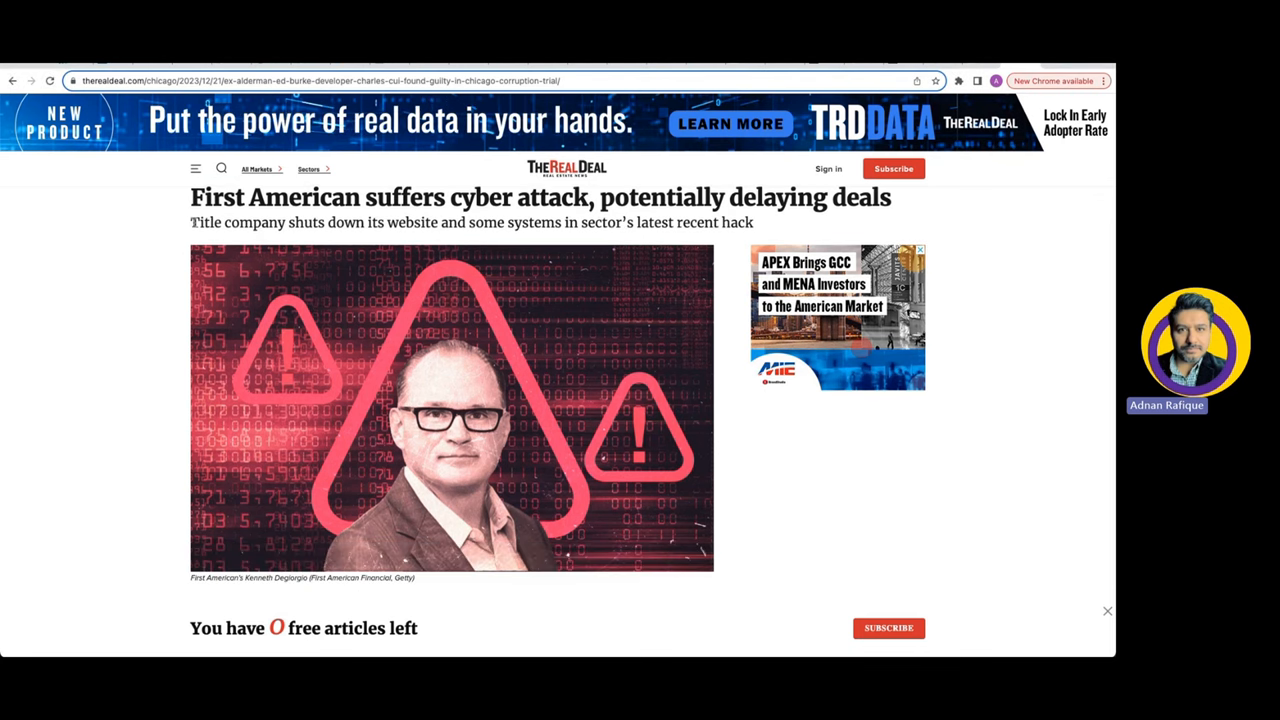
{"action": "mouse_move", "coordinate": [584, 258]}
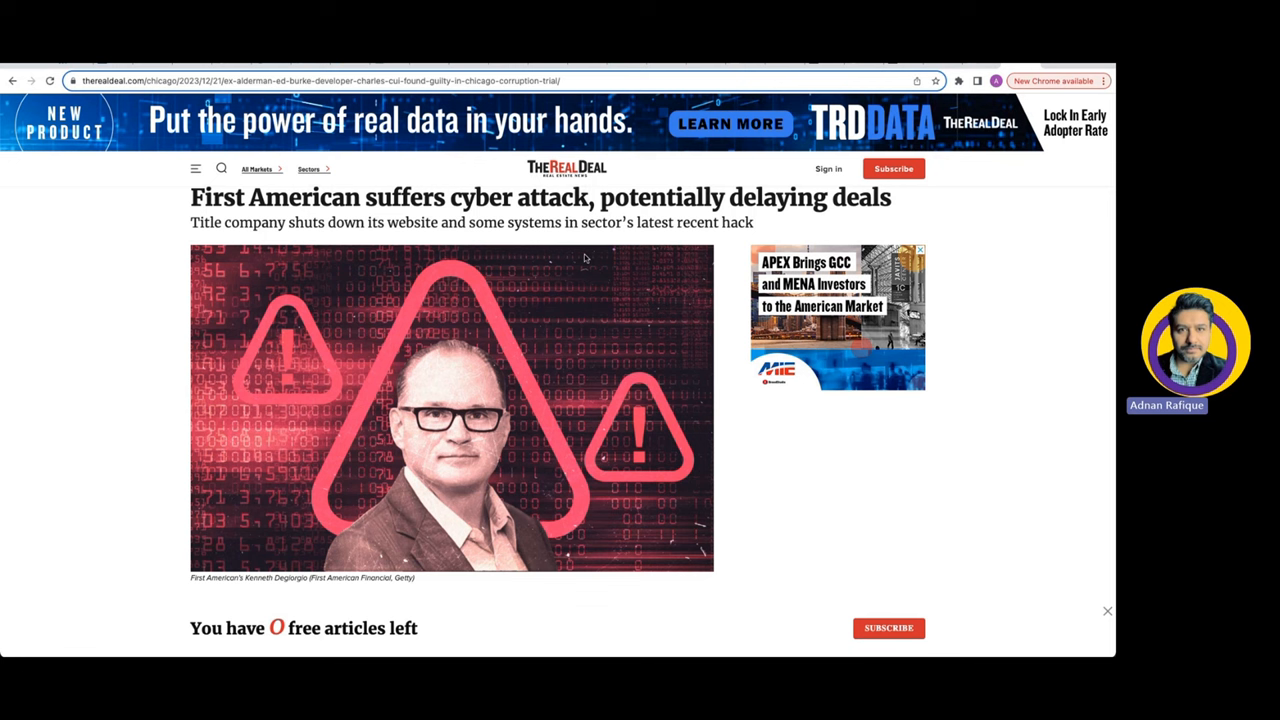
{"action": "mouse_move", "coordinate": [700, 236]}
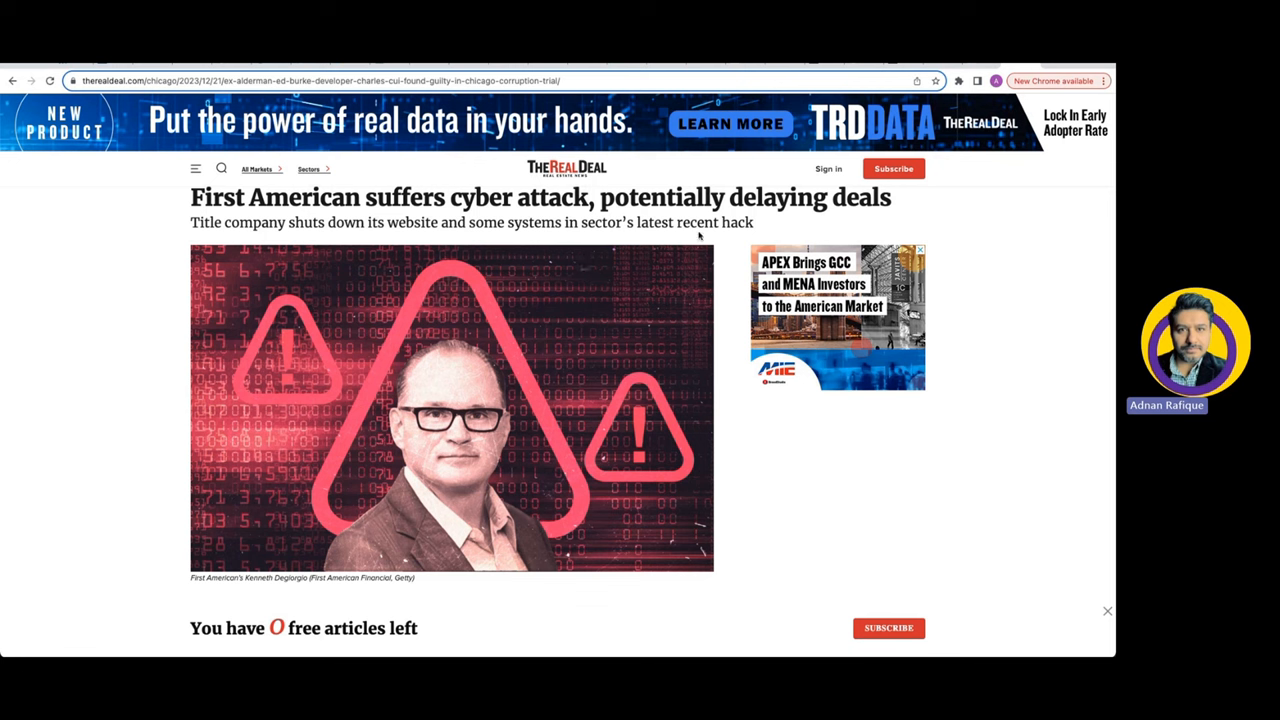
{"action": "mouse_move", "coordinate": [756, 228]}
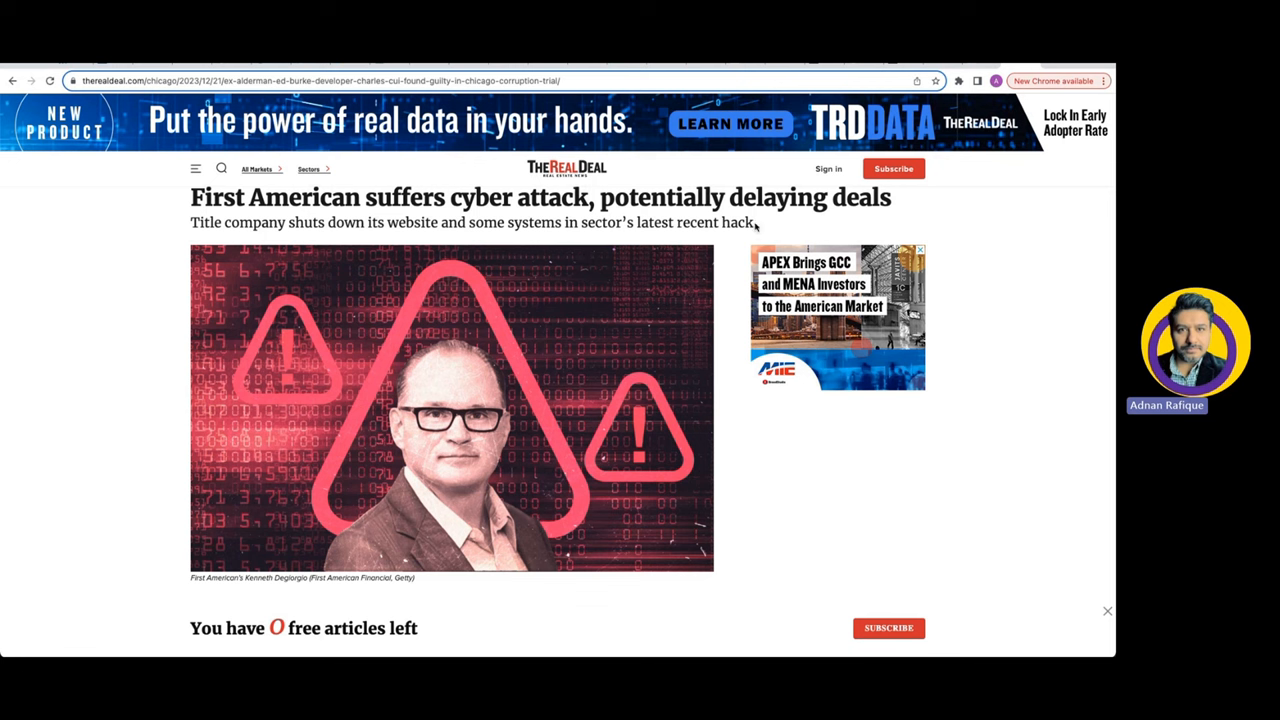
- Scroll down past the embedded X post to the paragraphs on Fidelity National, Mr. Cooper and the $1 million settlement
{"action": "scroll", "scroll_direction": "down", "scroll_amount": 3}
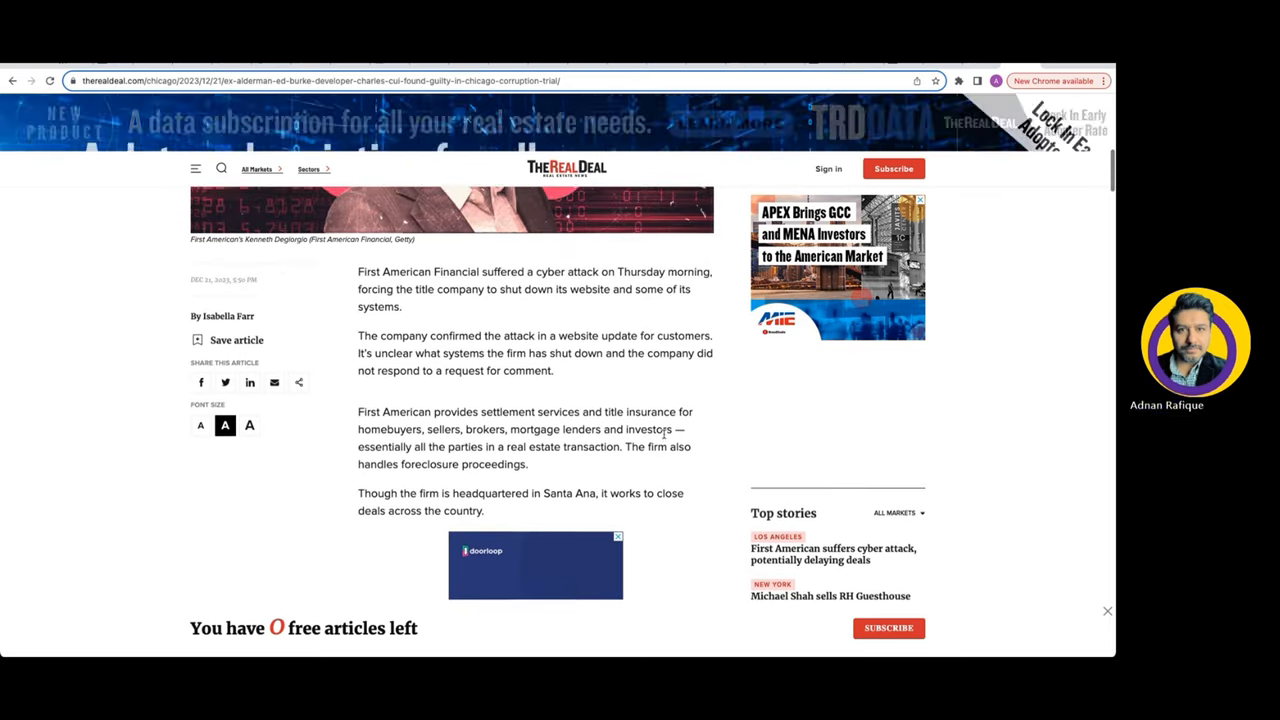
{"action": "scroll", "scroll_direction": "down", "scroll_amount": 3}
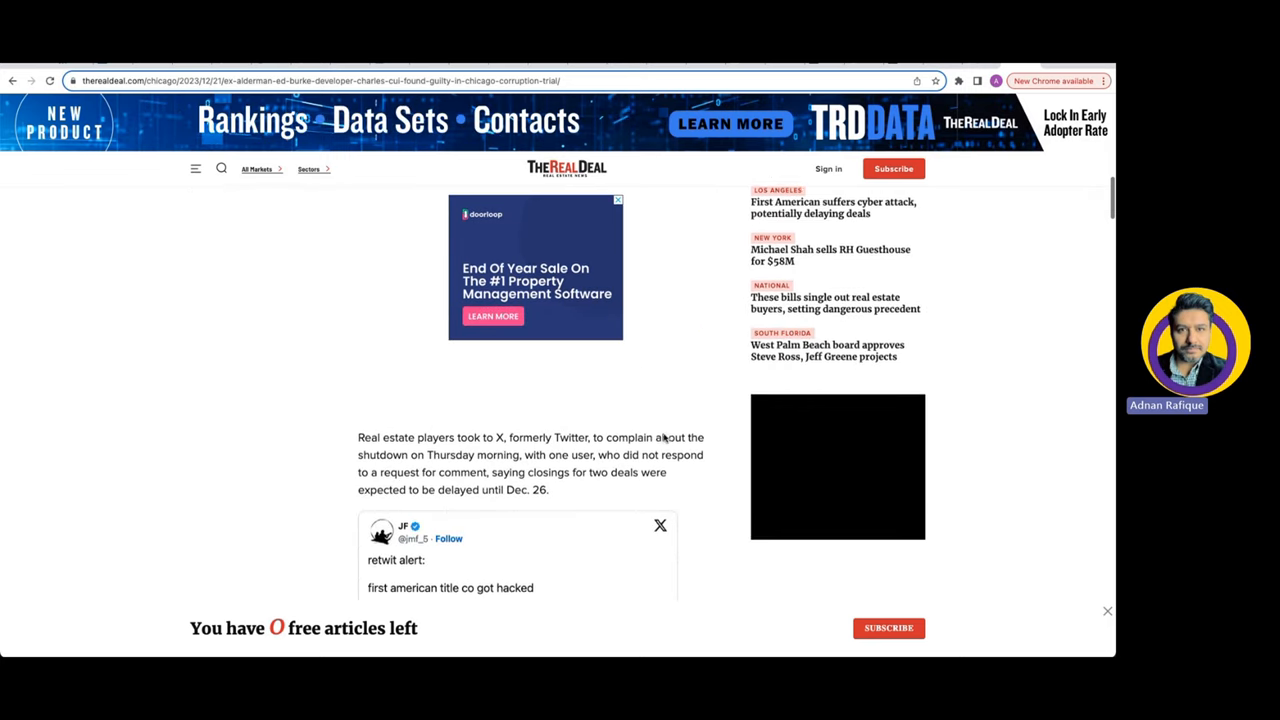
{"action": "scroll", "scroll_direction": "down", "scroll_amount": 3}
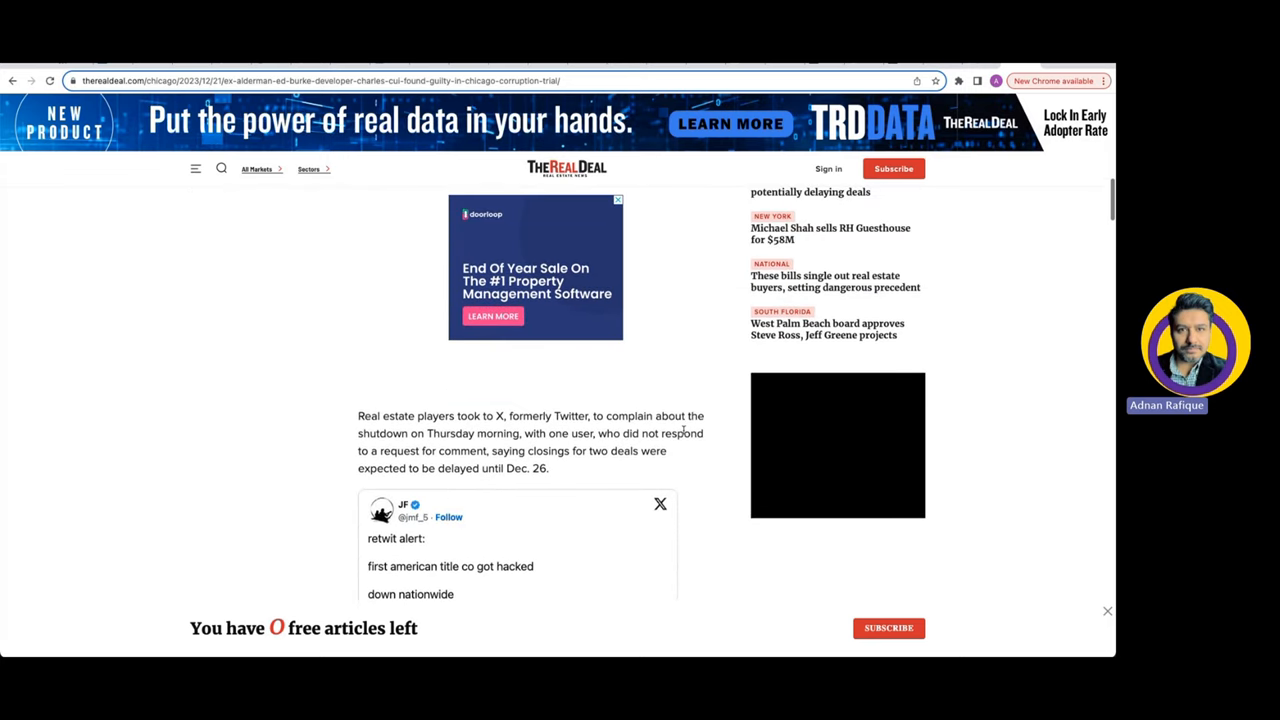
{"action": "scroll", "scroll_direction": "up", "scroll_amount": 3}
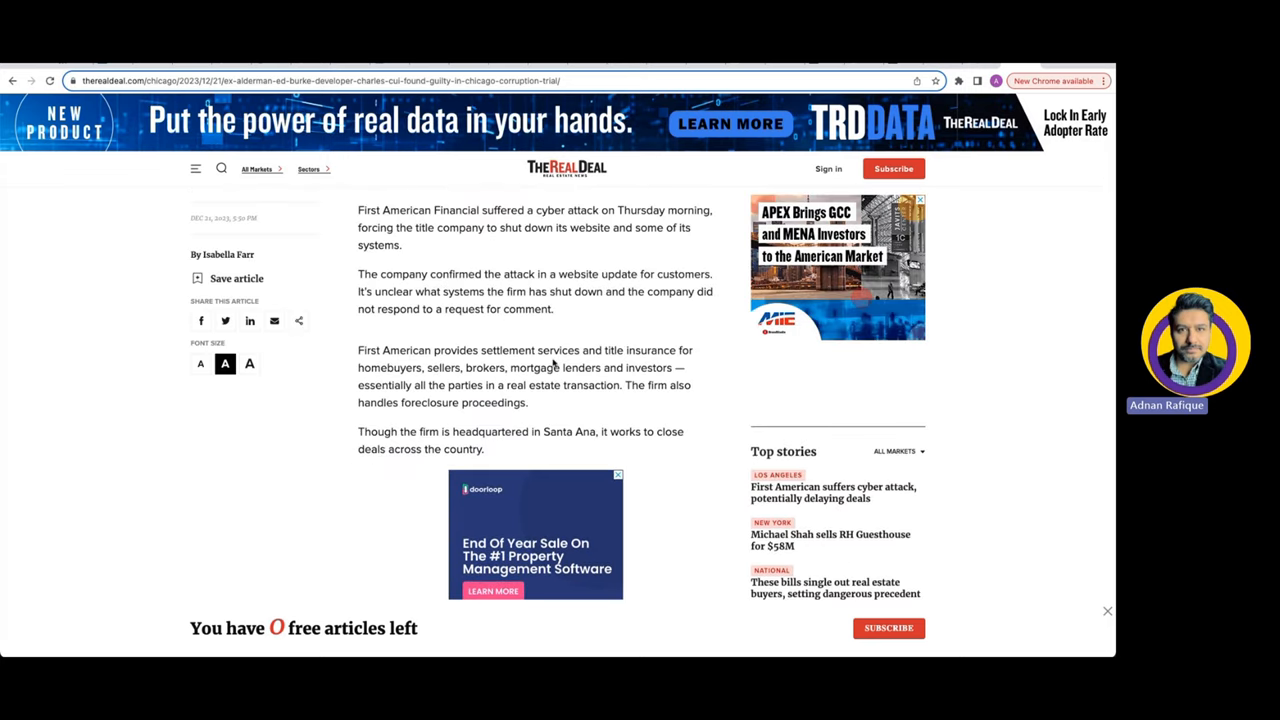
{"action": "scroll", "scroll_direction": "down", "scroll_amount": 3}
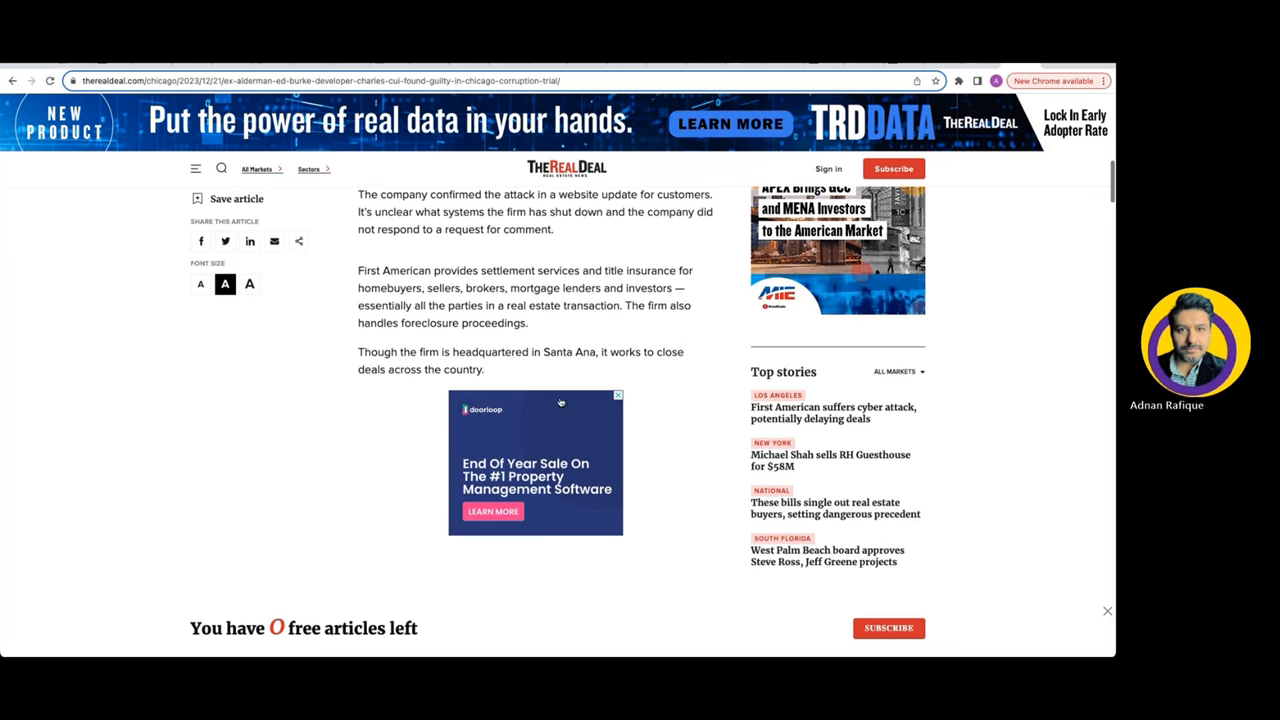
{"action": "scroll", "scroll_direction": "down", "scroll_amount": 3}
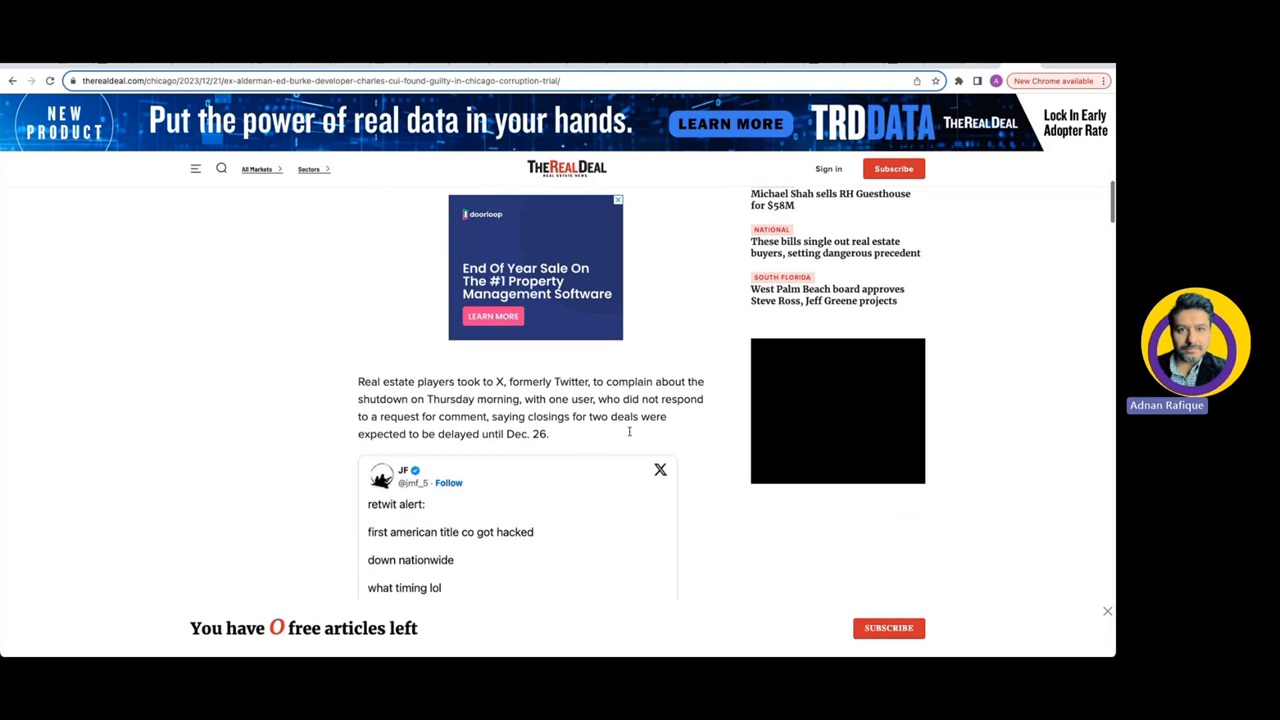
{"action": "scroll", "scroll_direction": "down", "scroll_amount": 3}
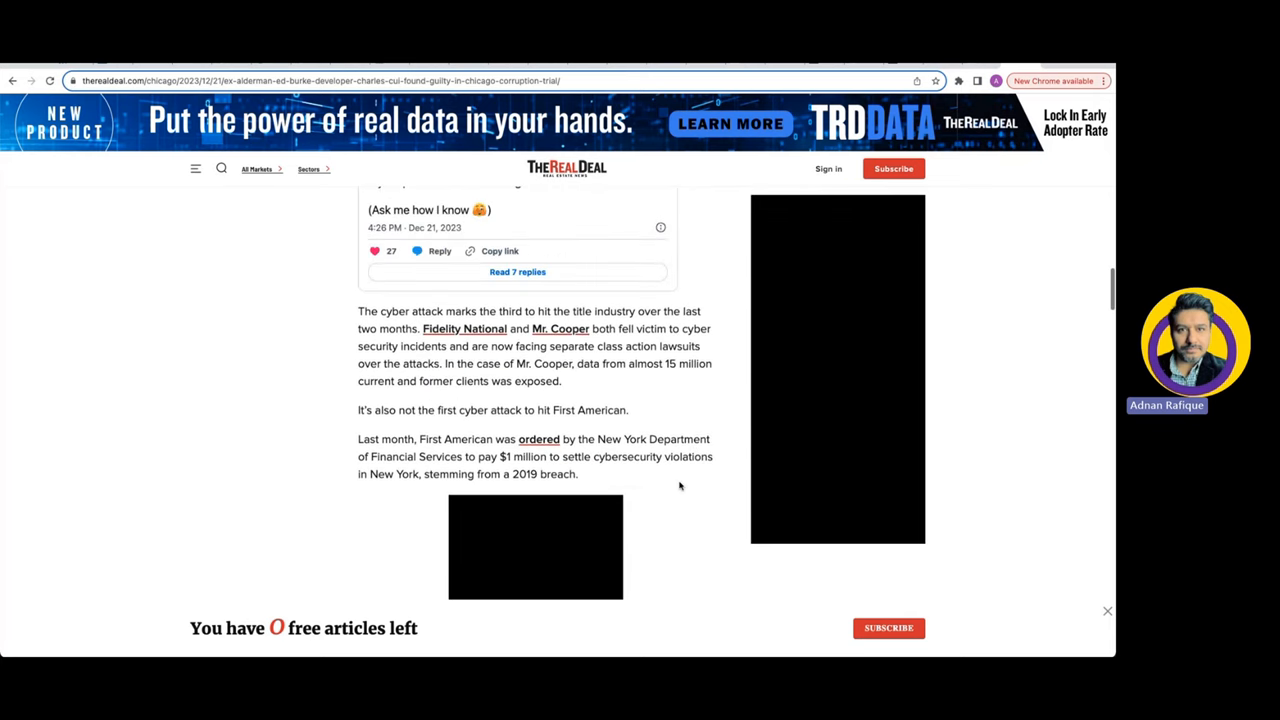
{"action": "left_click_drag", "start_coordinate": [478, 456], "coordinate": [632, 456]}
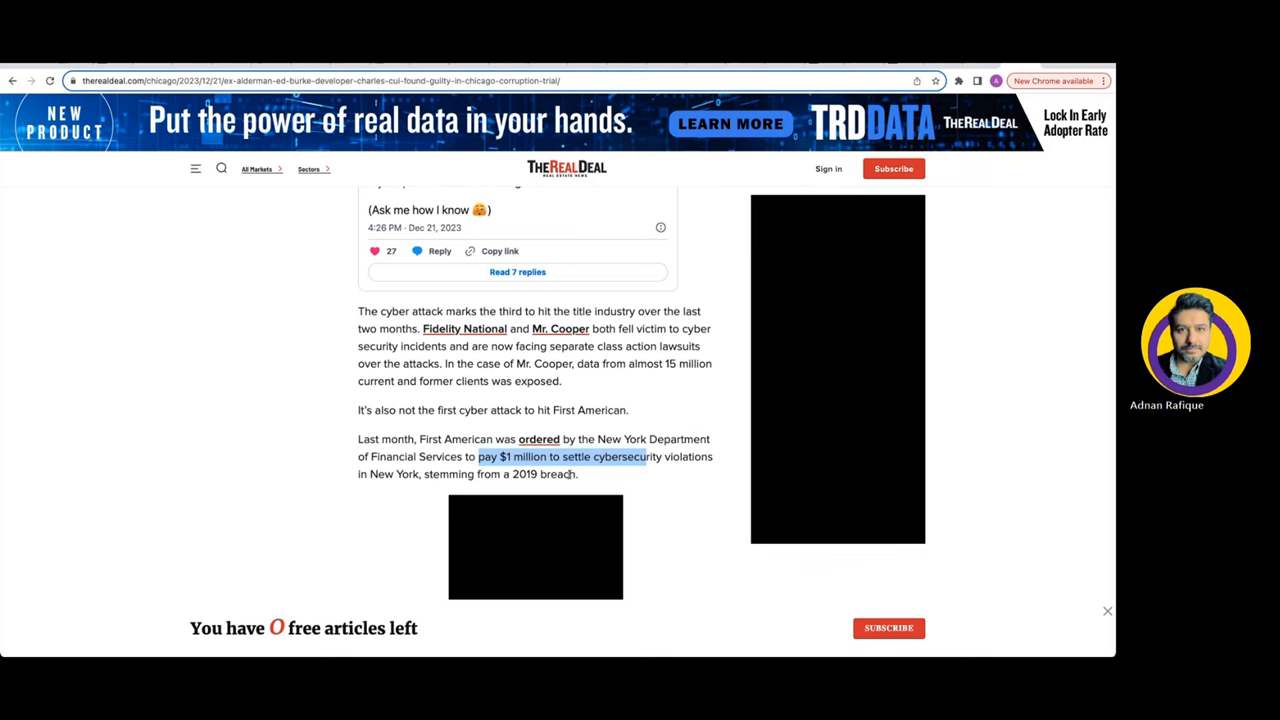
{"action": "left_click", "coordinate": [660, 452]}
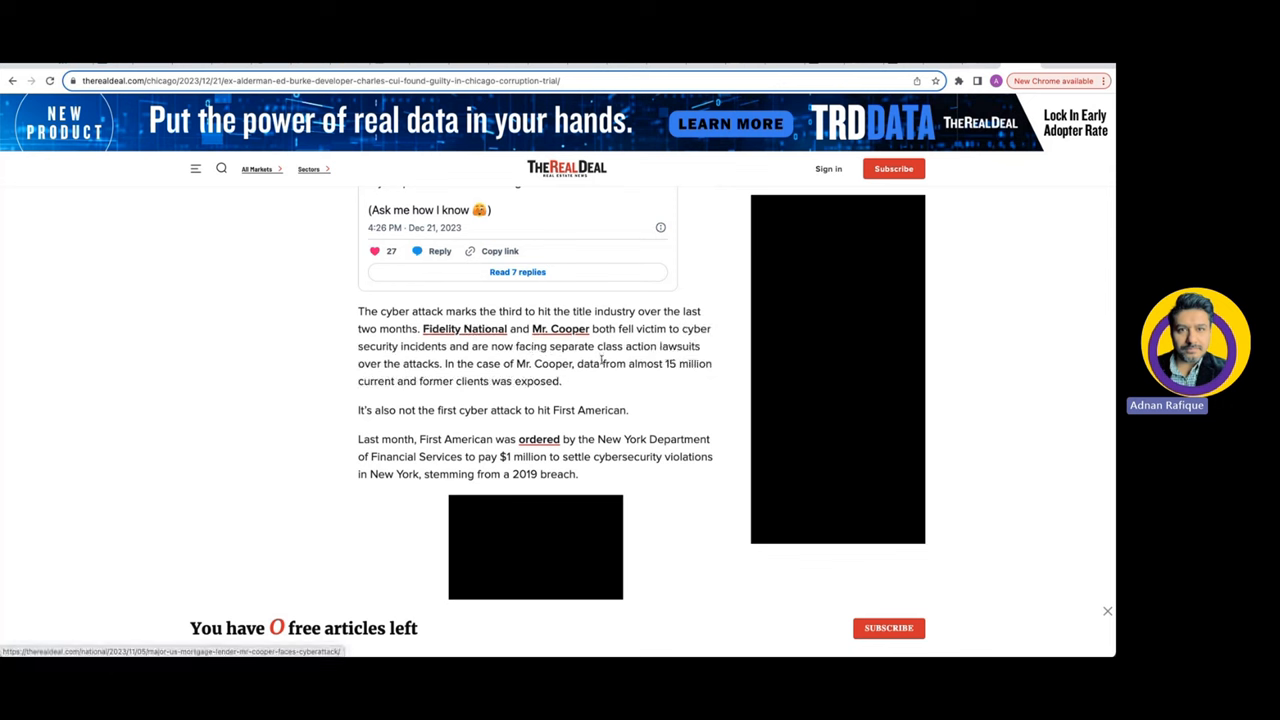
{"action": "mouse_move", "coordinate": [606, 378]}
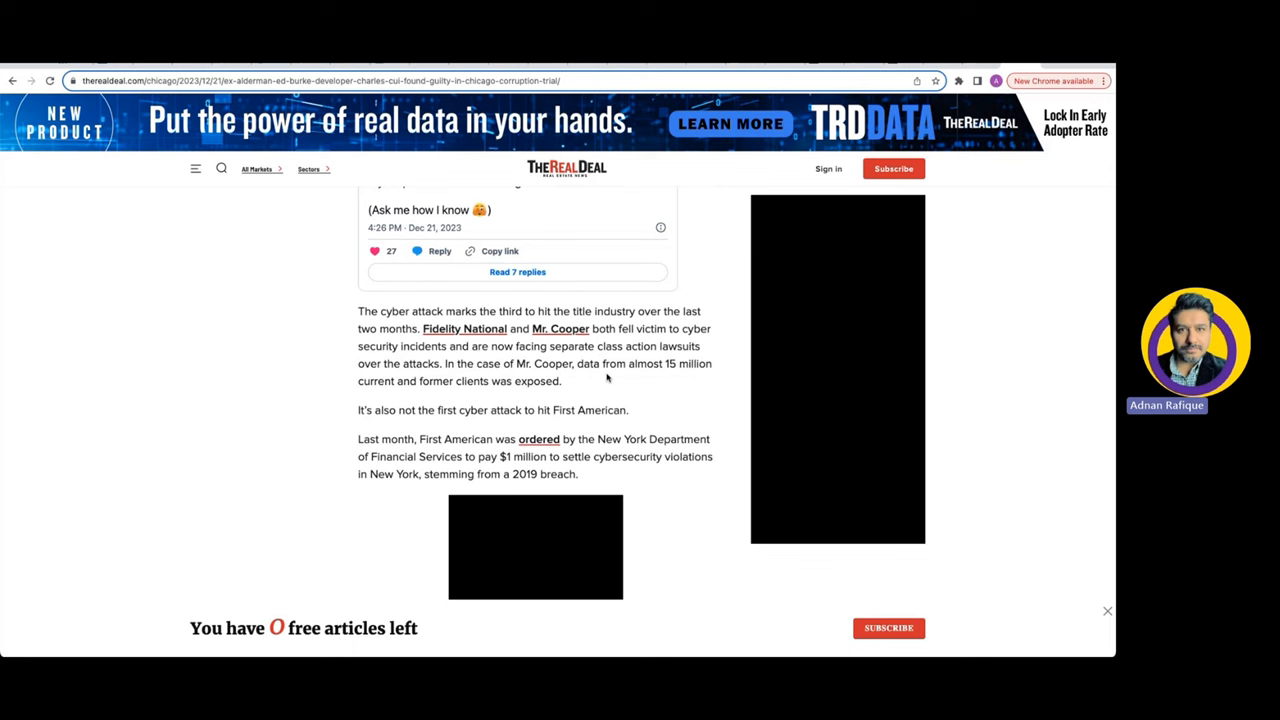
{"action": "mouse_move", "coordinate": [464, 328]}
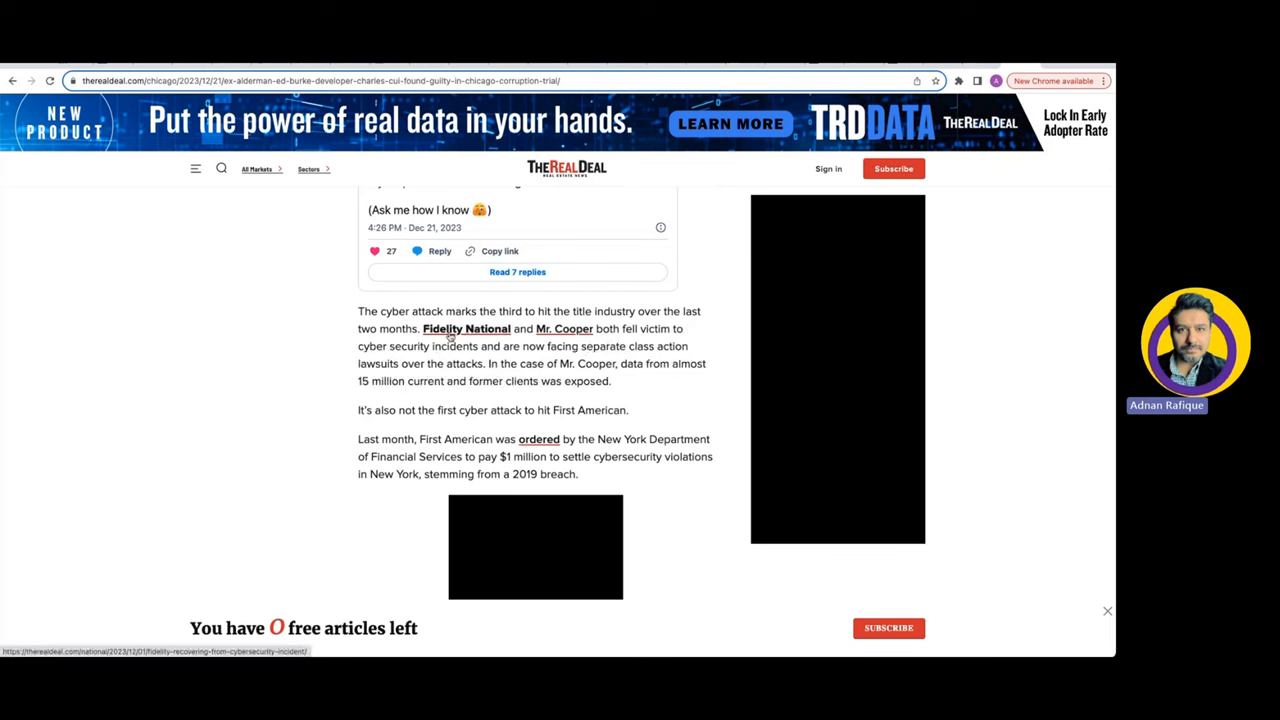
{"action": "mouse_move", "coordinate": [490, 328]}
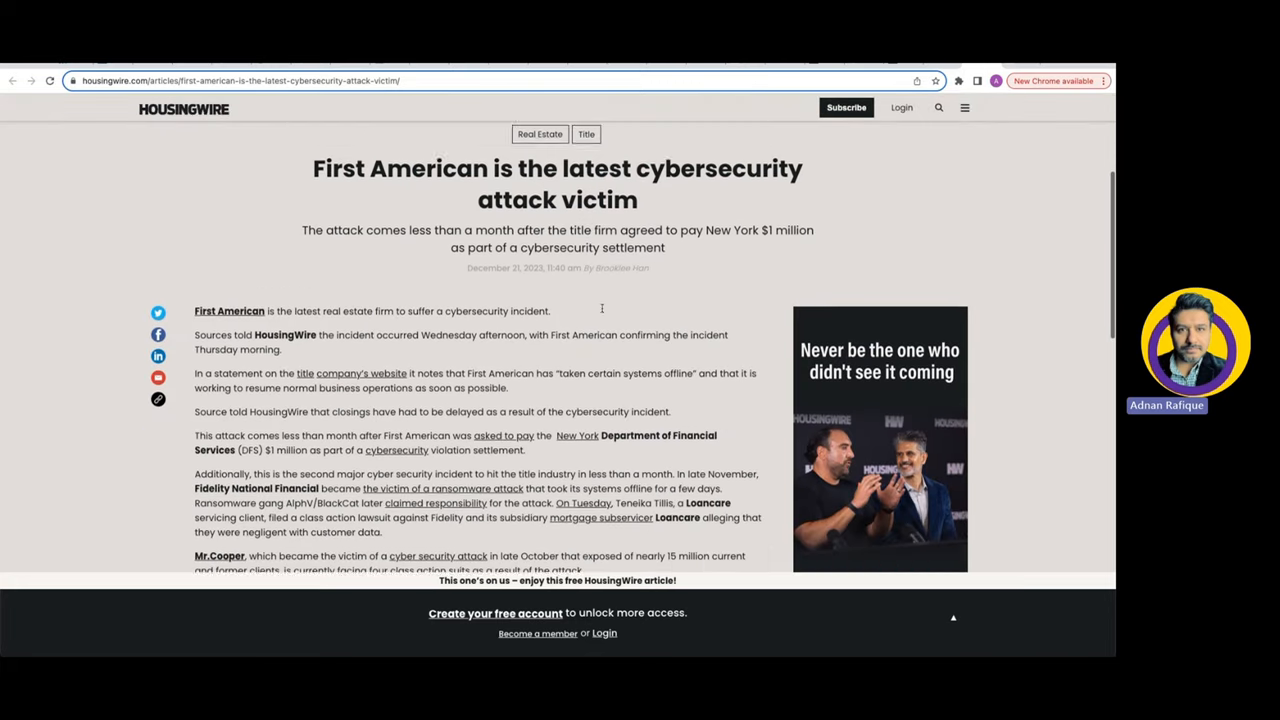
- Scroll down the HousingWire article to its body text and related stories list
{"action": "scroll", "scroll_direction": "down", "scroll_amount": 3}
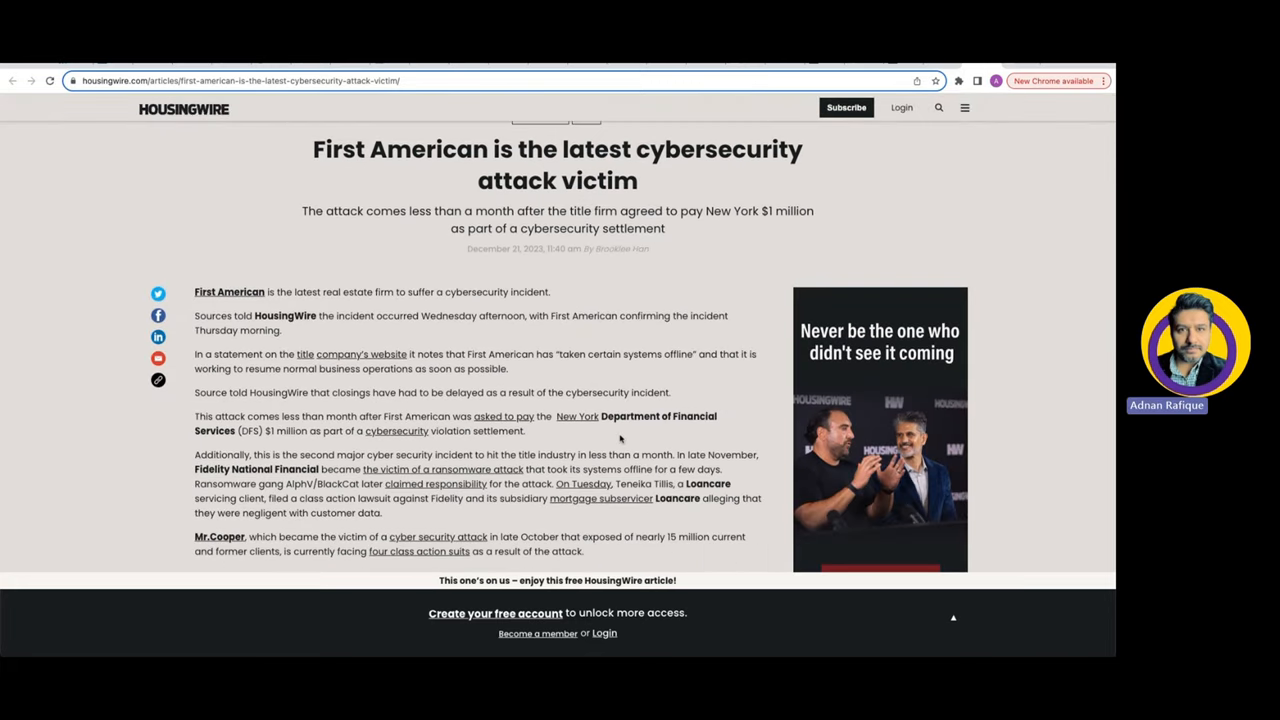
{"action": "scroll", "scroll_direction": "down", "scroll_amount": 3}
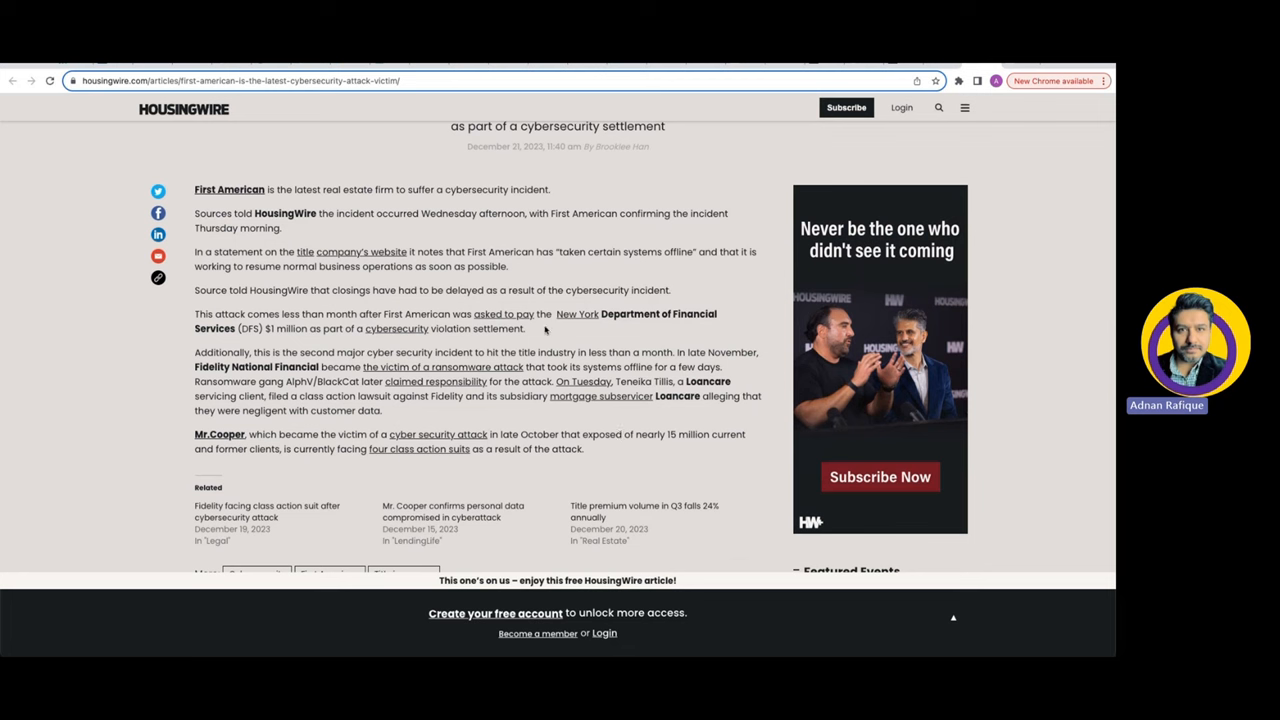
{"action": "mouse_move", "coordinate": [670, 344]}
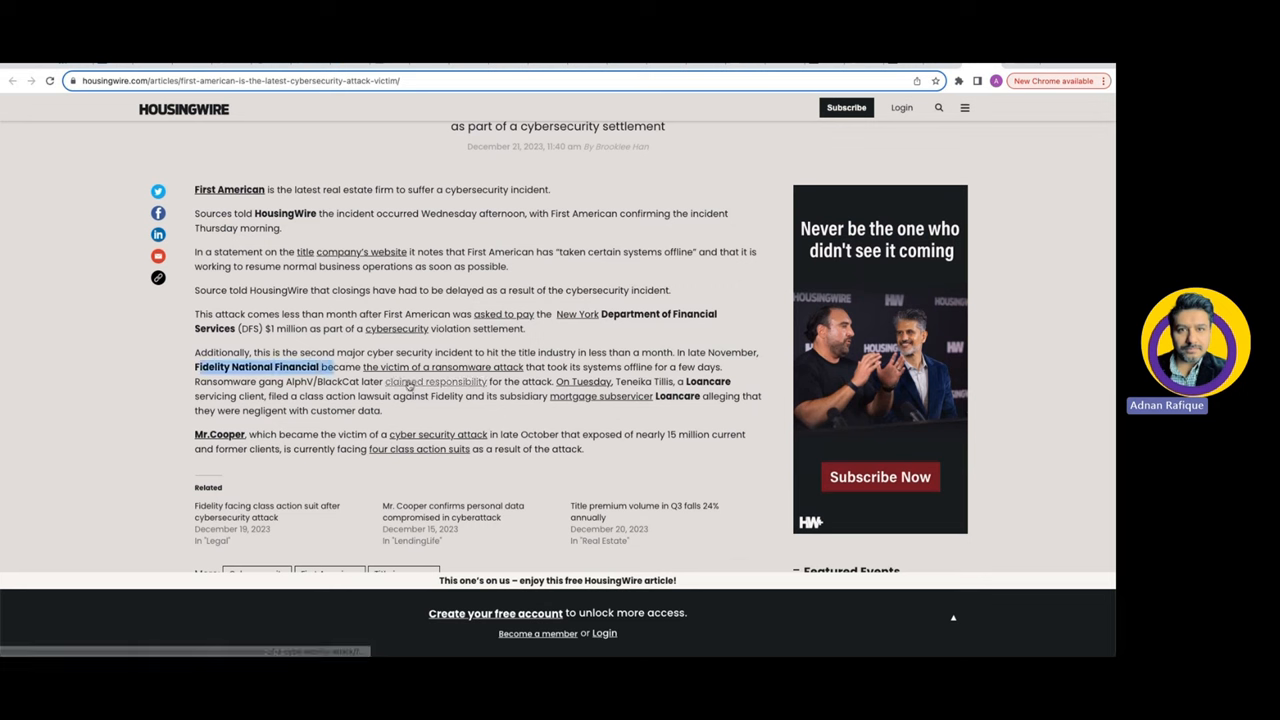
{"action": "mouse_move", "coordinate": [420, 380]}
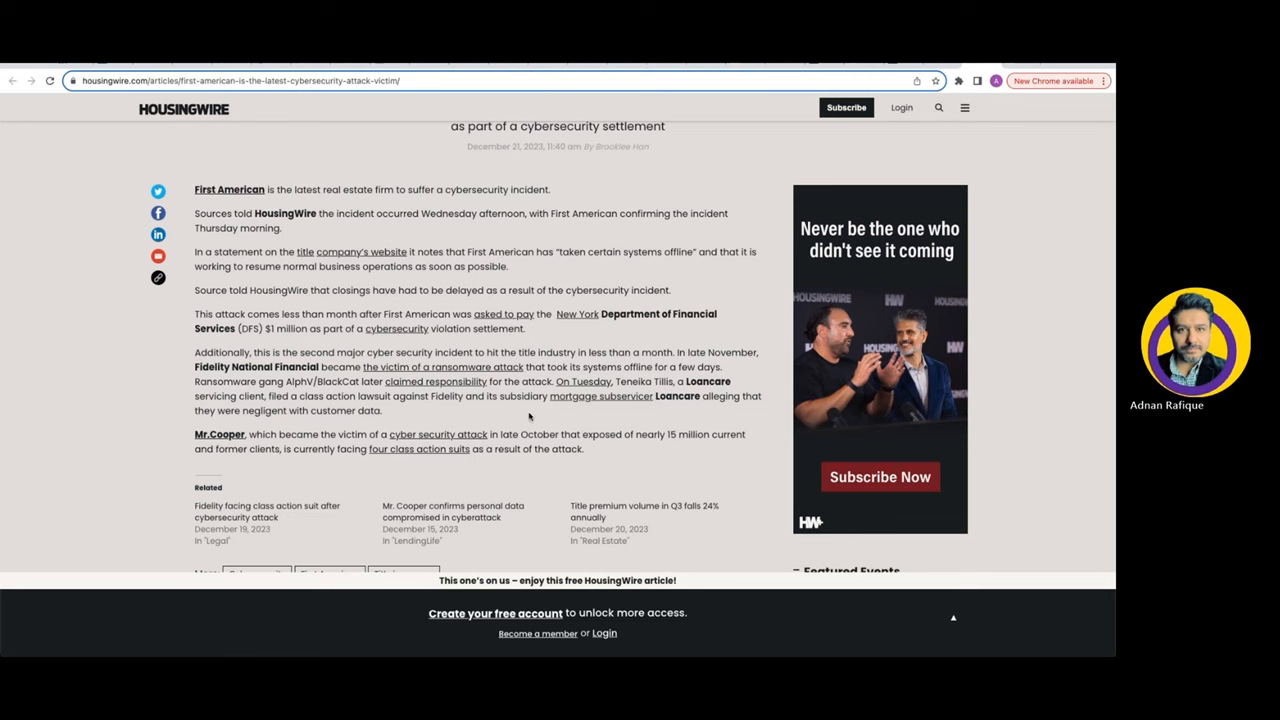
{"action": "mouse_move", "coordinate": [436, 434]}
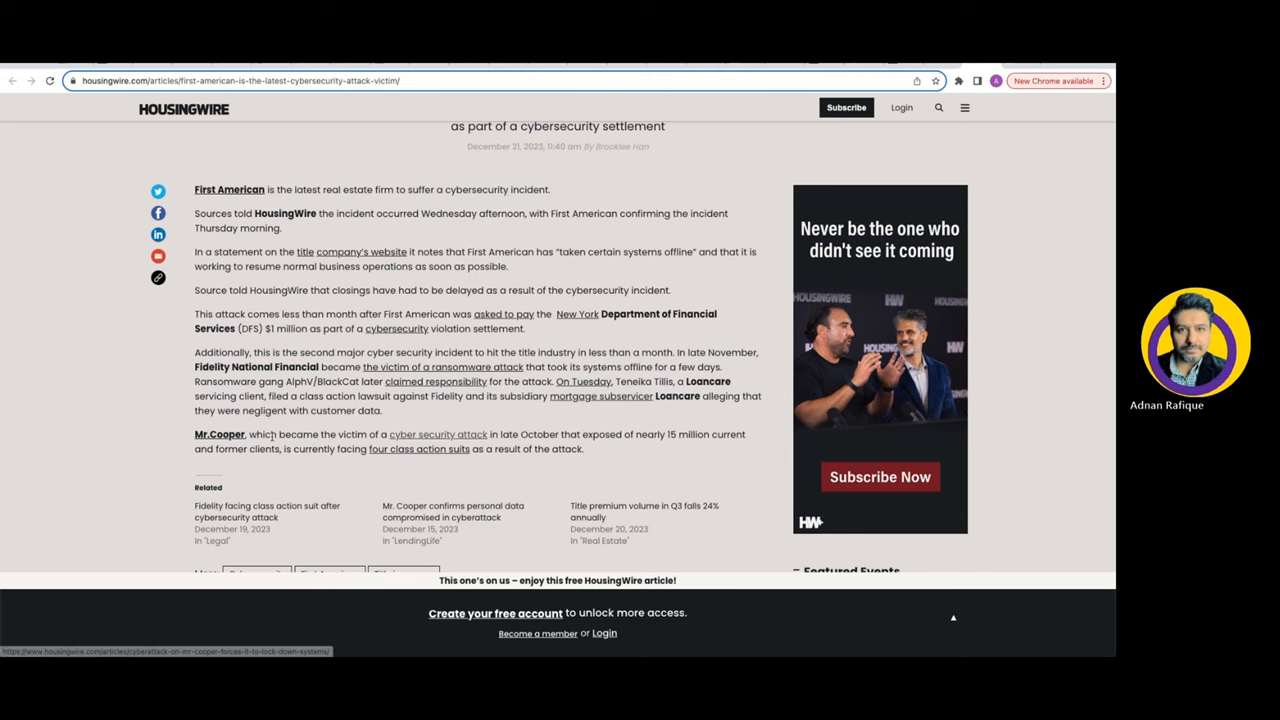
- Scroll down to the Cybersecurity, First American and Title Insurance tags, then back up toward the subheading
{"action": "scroll", "scroll_direction": "down", "scroll_amount": 3}
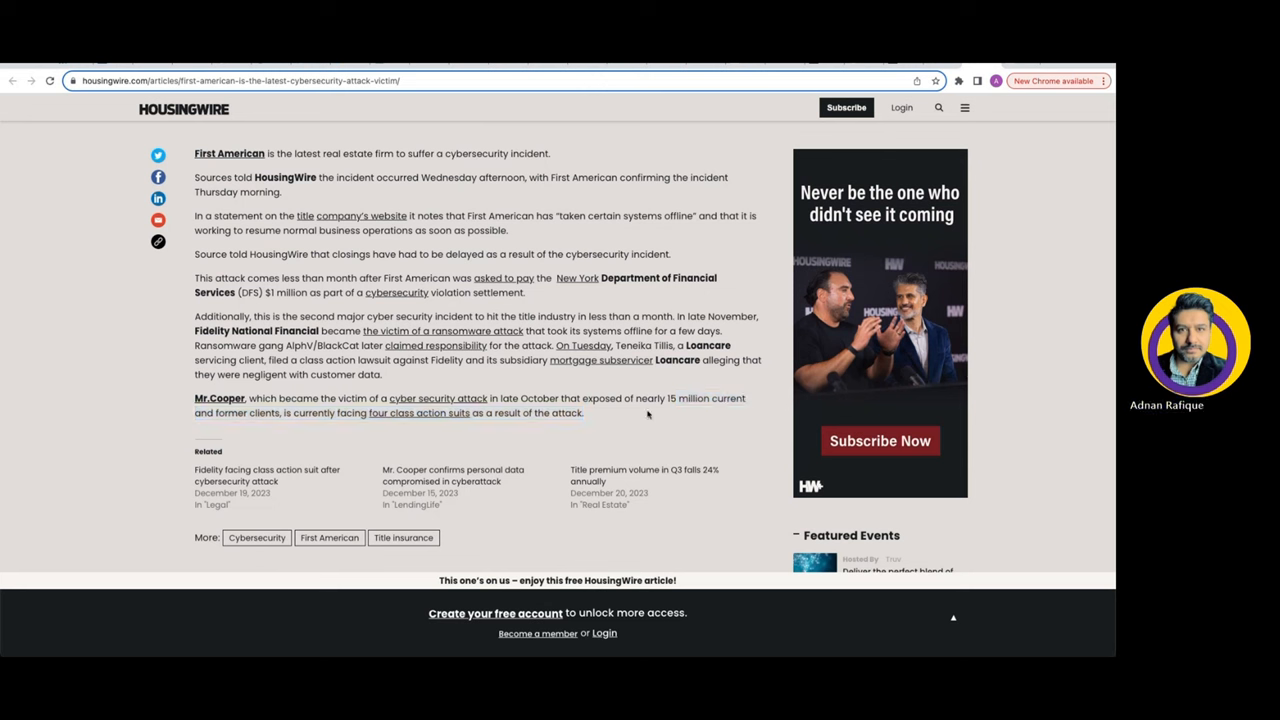
{"action": "mouse_move", "coordinate": [1168, 404]}
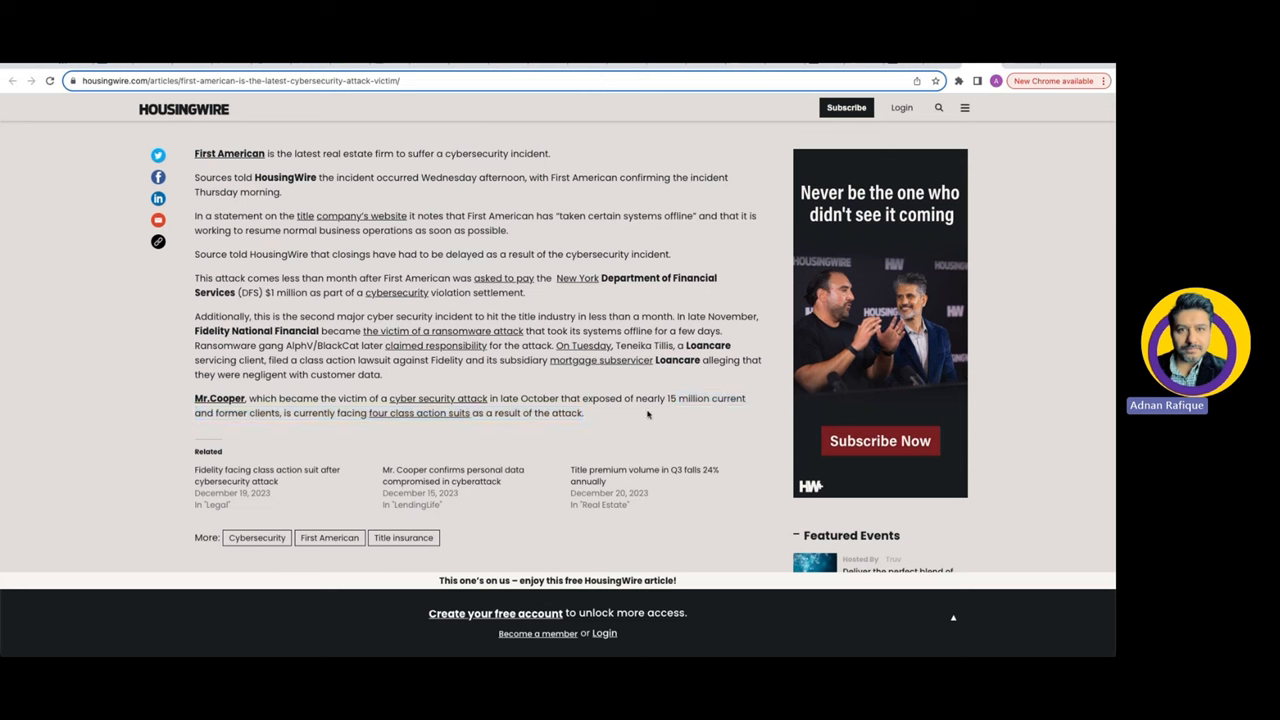
{"action": "mouse_move", "coordinate": [436, 344]}
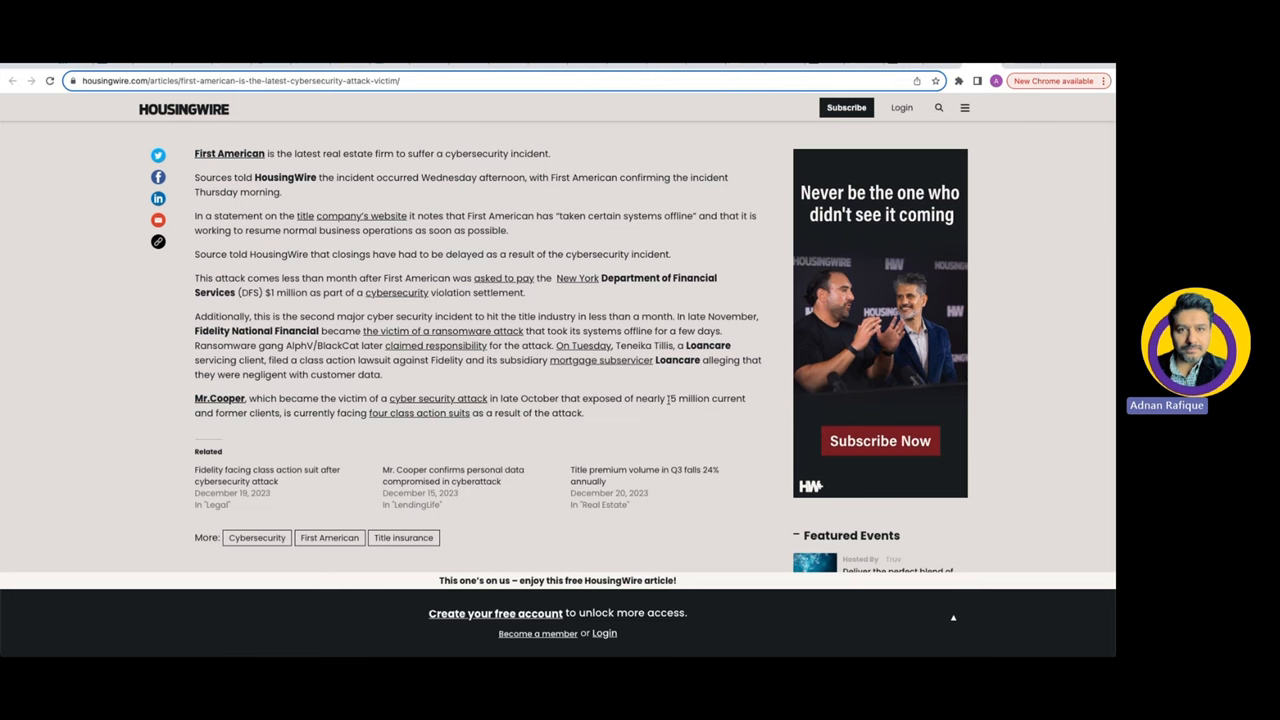
{"action": "scroll", "scroll_direction": "up", "scroll_amount": 3}
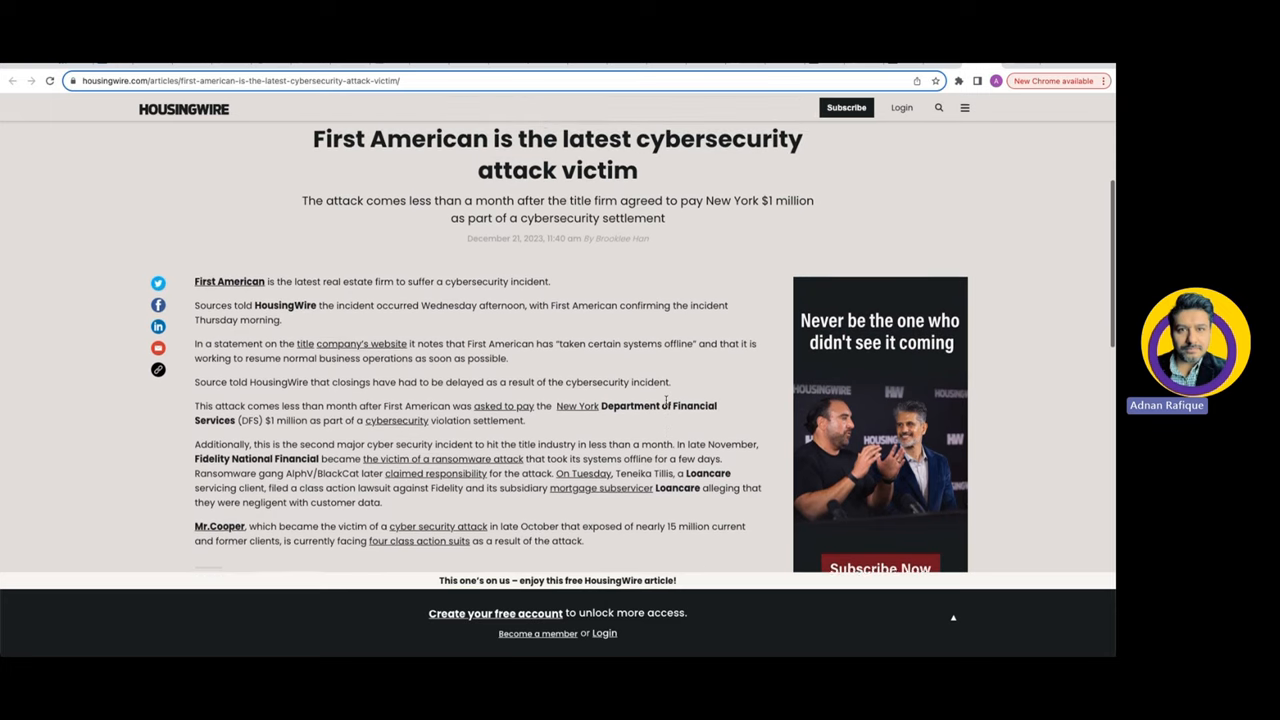
{"action": "scroll", "scroll_direction": "down", "scroll_amount": 3}
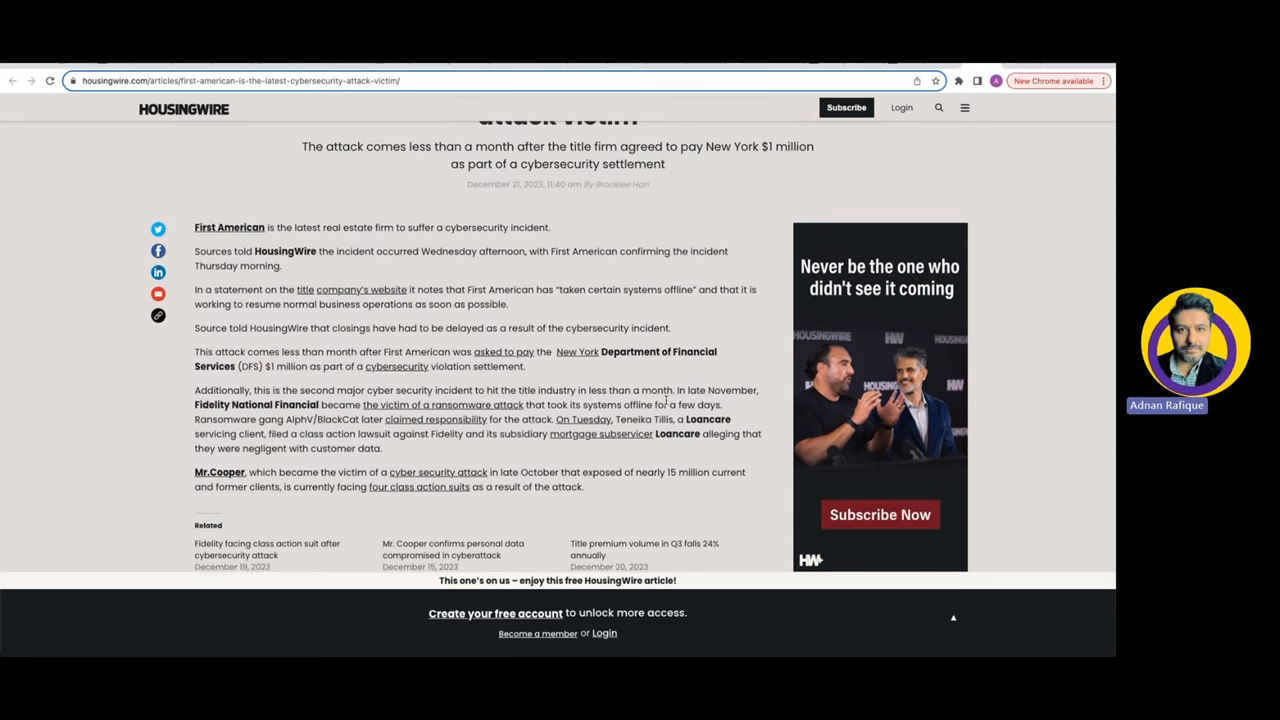